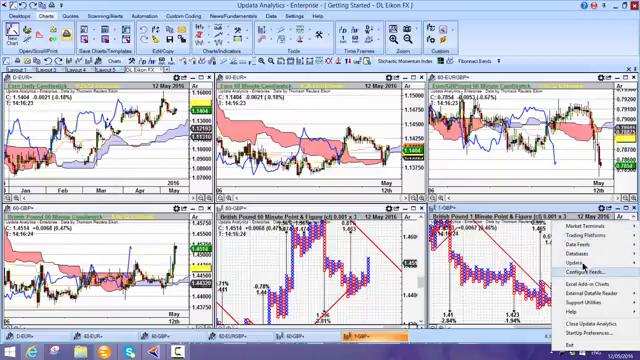
Close the six-chart layout, leaving the workspace empty
click(586, 212)
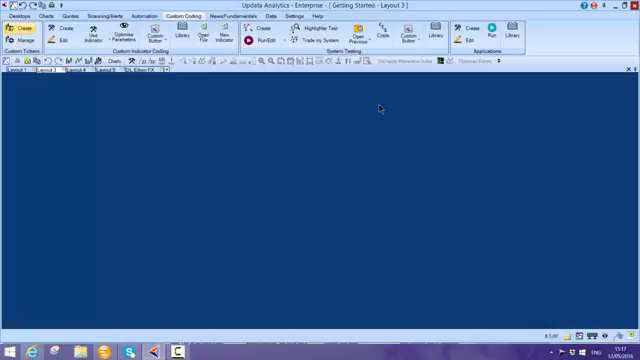
Search for the instrument's ticker on the Home ribbon and load it into a new price chart
click(16, 8)
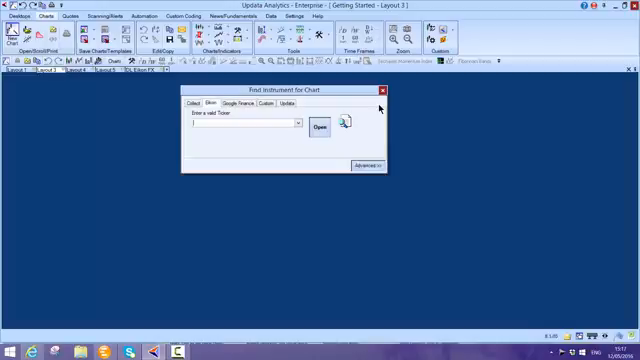
click(292, 124)
text(SPX)
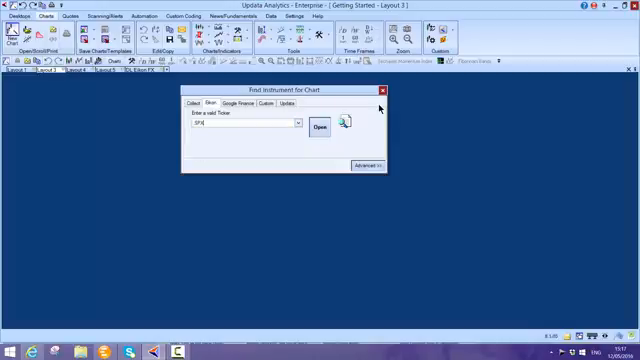
click(380, 92)
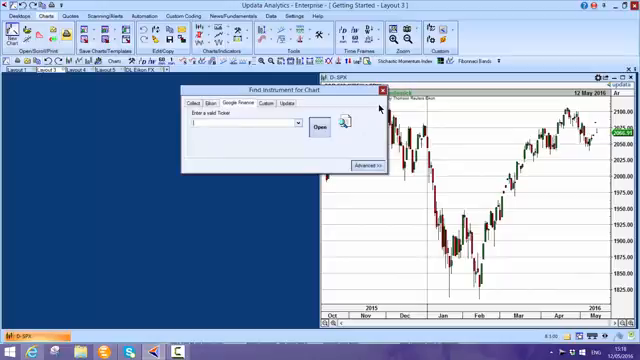
click(294, 124)
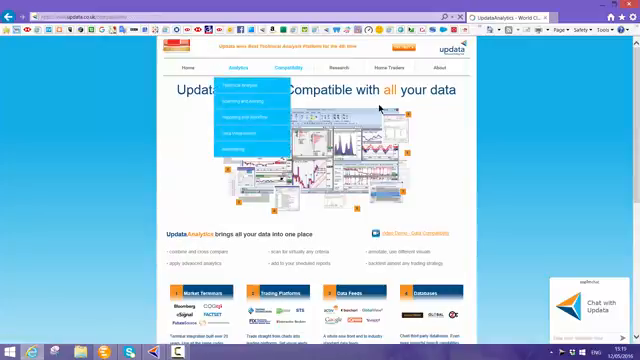
click(246, 86)
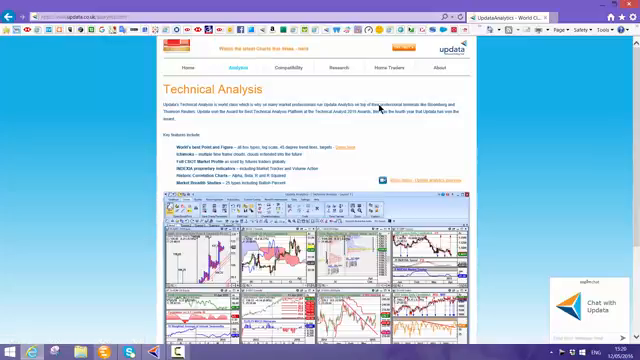
click(332, 68)
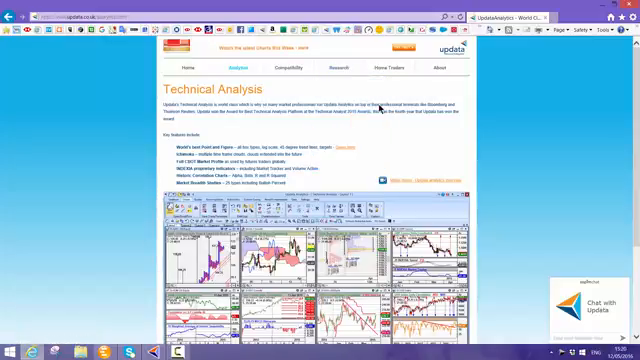
click(290, 64)
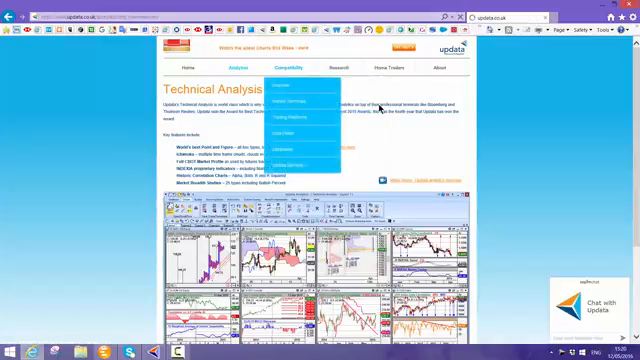
click(286, 64)
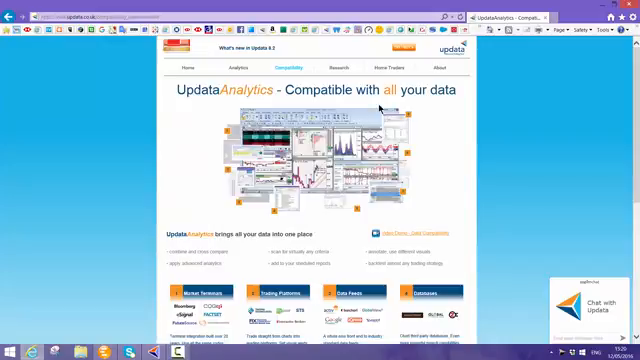
click(288, 68)
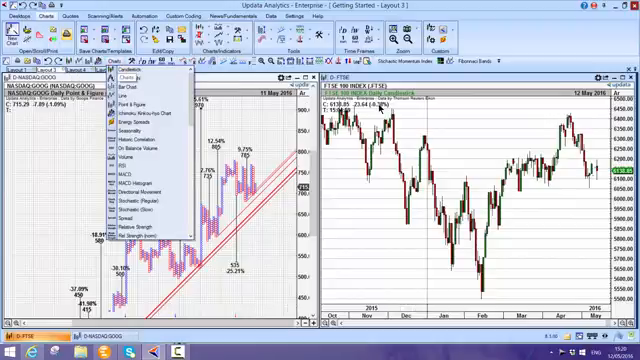
mouse_move(128, 148)
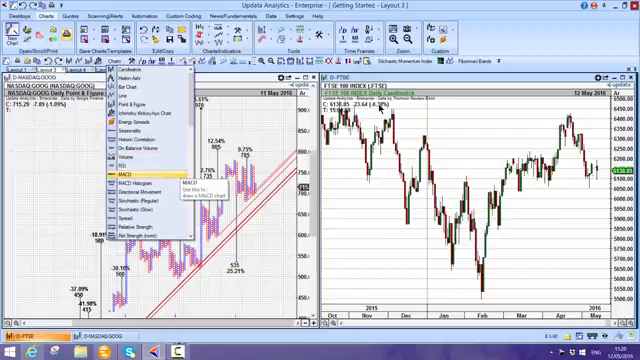
Switch the trend-channel chart to a different display type from the chart type list
click(128, 176)
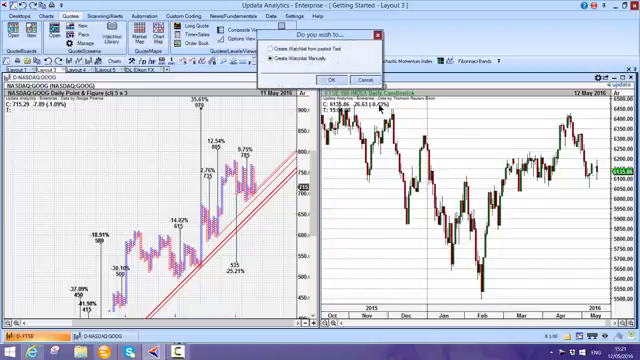
Answer the trend-line prompt and dismiss the instrument details window to reveal both charts
click(332, 80)
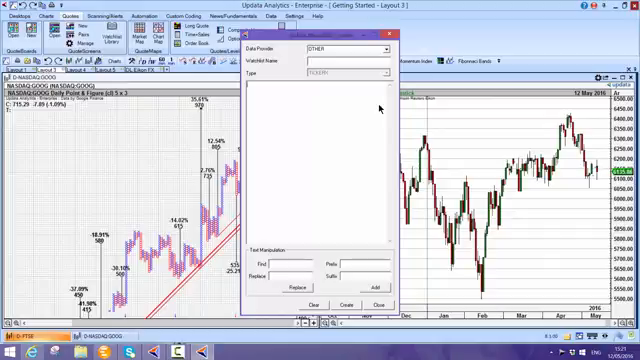
click(378, 48)
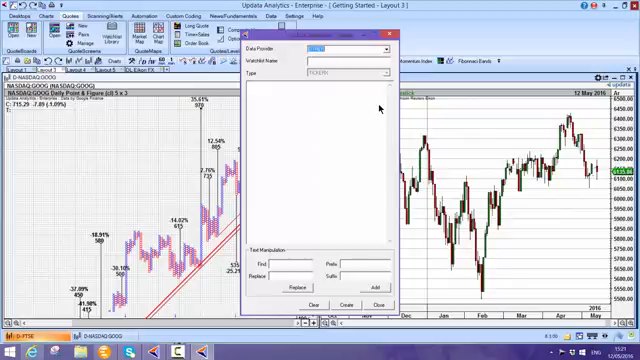
click(376, 304)
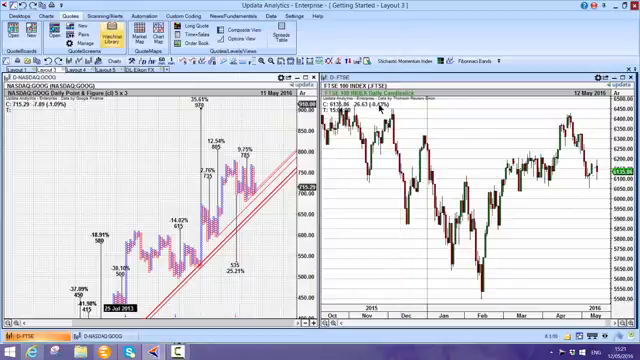
Bring up Highlighter Conditions and choose a custom indicator from its indicator list
click(92, 10)
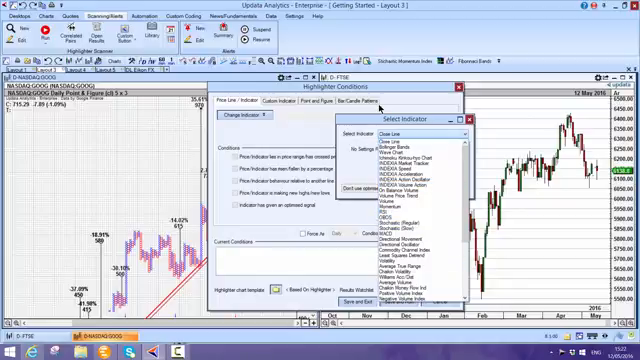
click(402, 152)
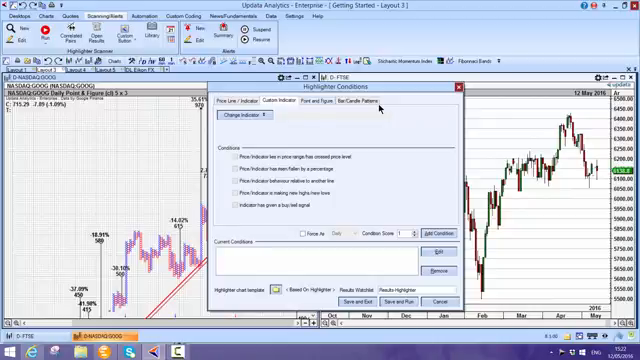
Close Highlighter Conditions to move on to the Custom Indicator Library
click(304, 104)
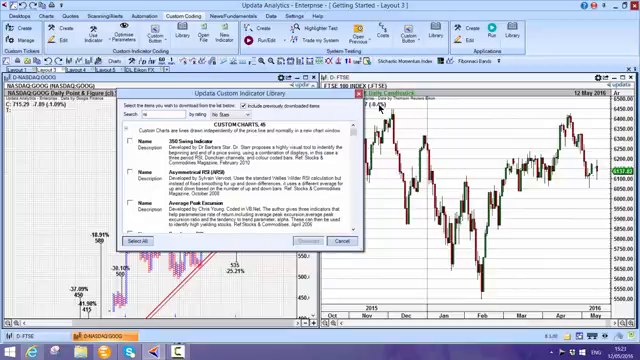
Close the Custom Indicator Library to make way for the Help window
click(344, 240)
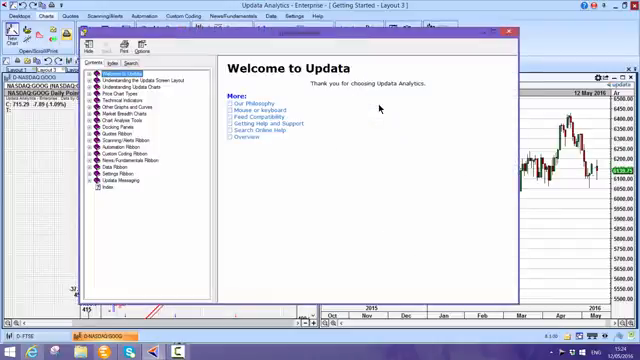
Expand the help contents tree, then show the Updata Ltd YouTube video channel
click(100, 96)
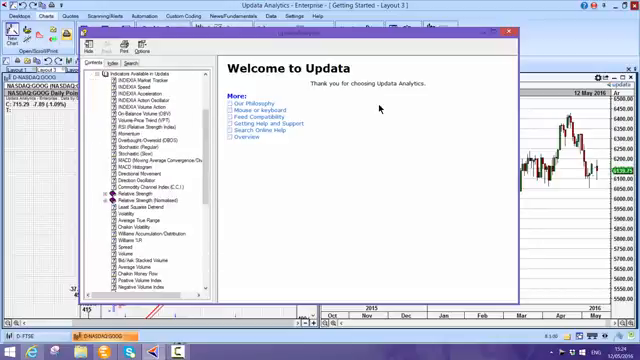
click(136, 136)
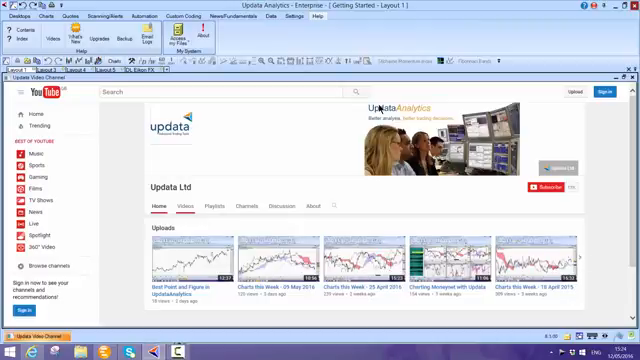
Browse down through the Updata Ltd channel's Videos tab of uploaded chart tutorials
click(320, 112)
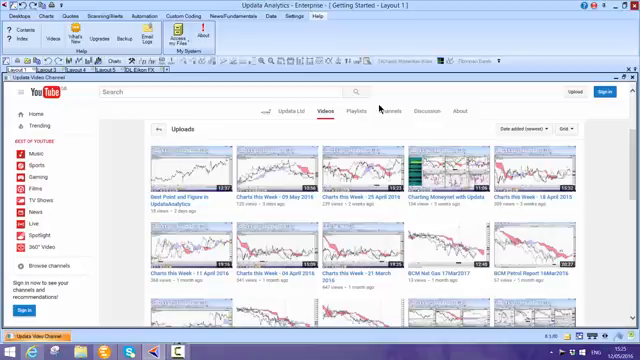
scroll(down, 3)
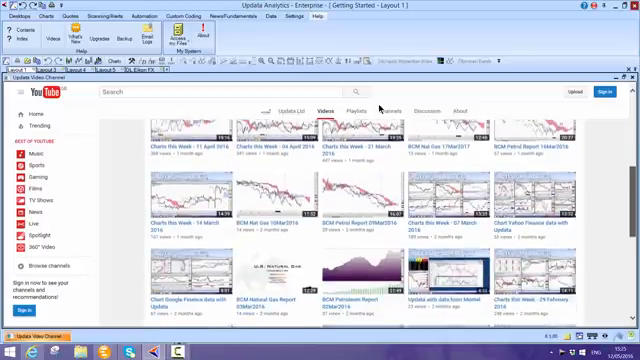
scroll(down, 3)
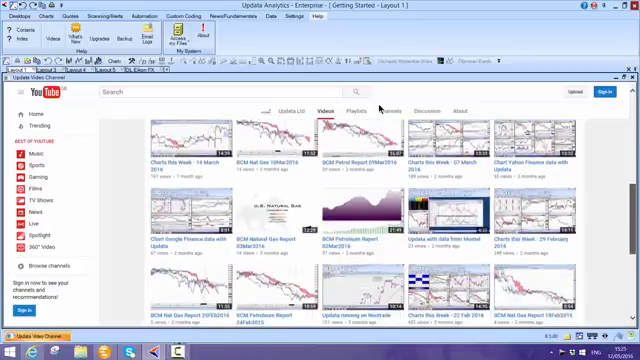
scroll(down, 3)
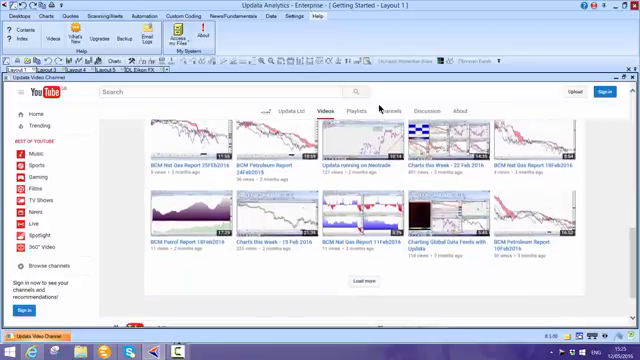